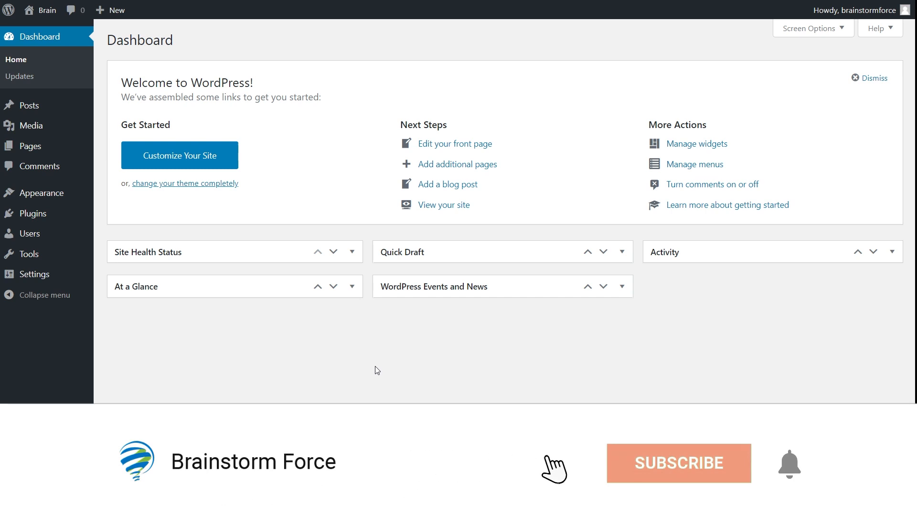
# - Show the Installed Plugins list with Unlist Posts & Pages active among the four plugins
pyautogui.click(678, 463)
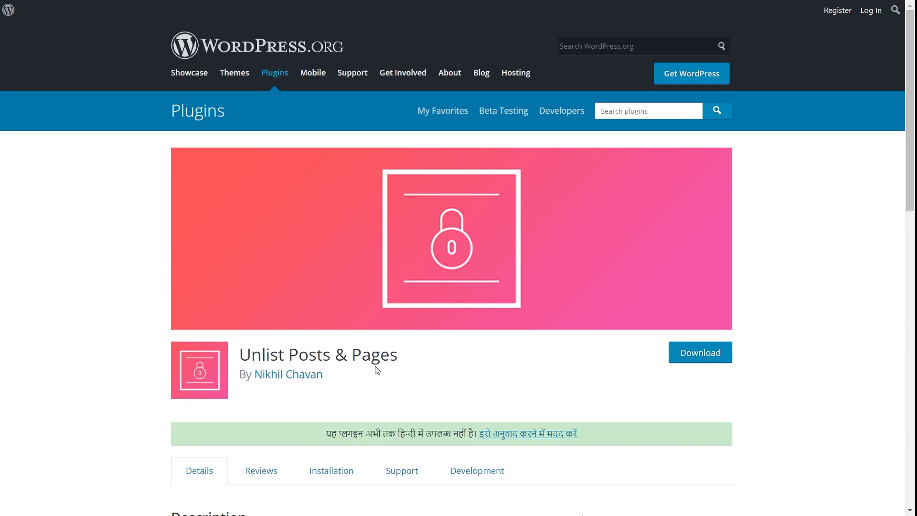
pyautogui.moveTo(521, 345)
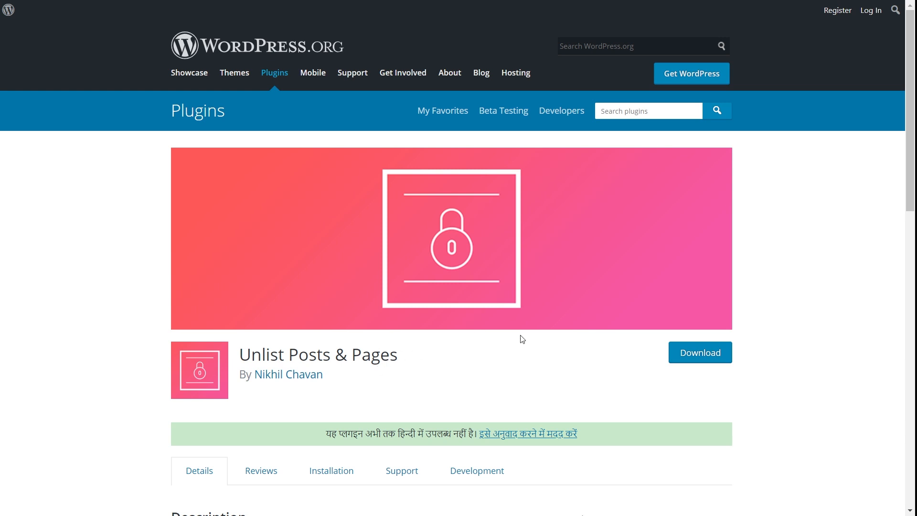
pyautogui.scroll(-3)
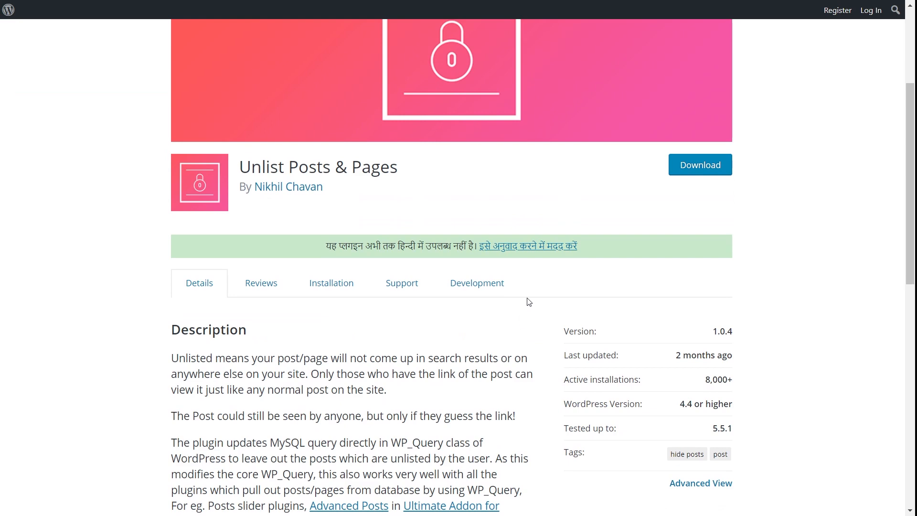
pyautogui.scroll(3)
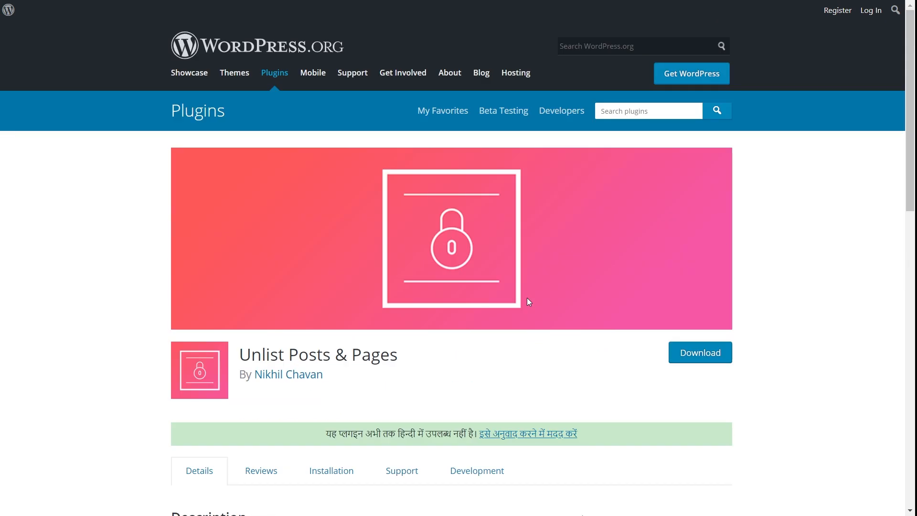
pyautogui.scroll(-3)
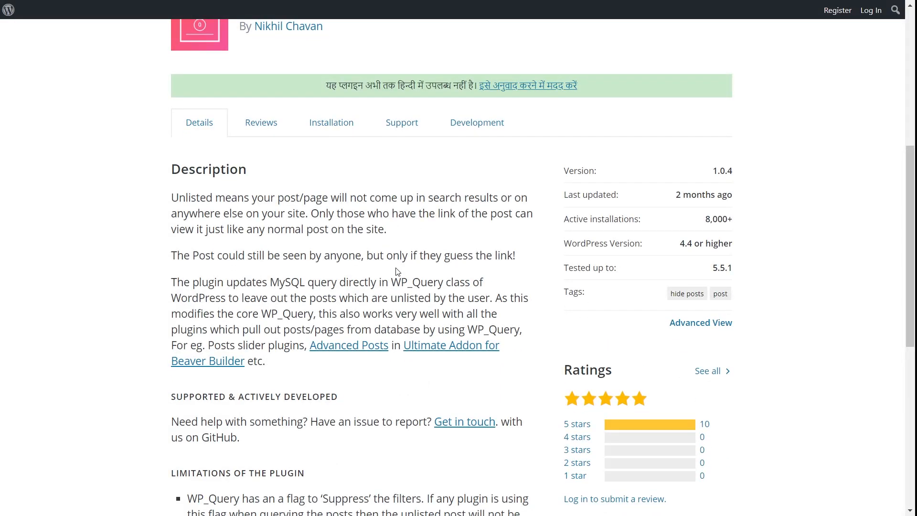
pyautogui.scroll(-3)
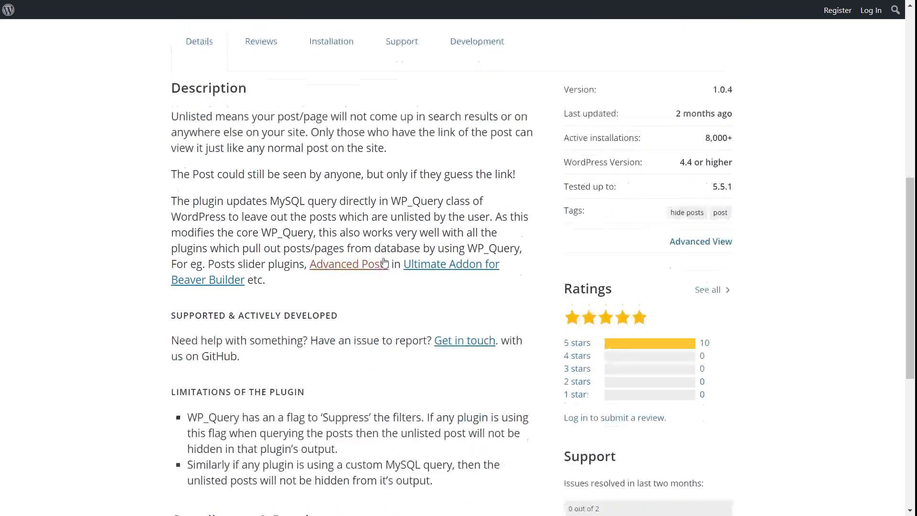
pyautogui.scroll(3)
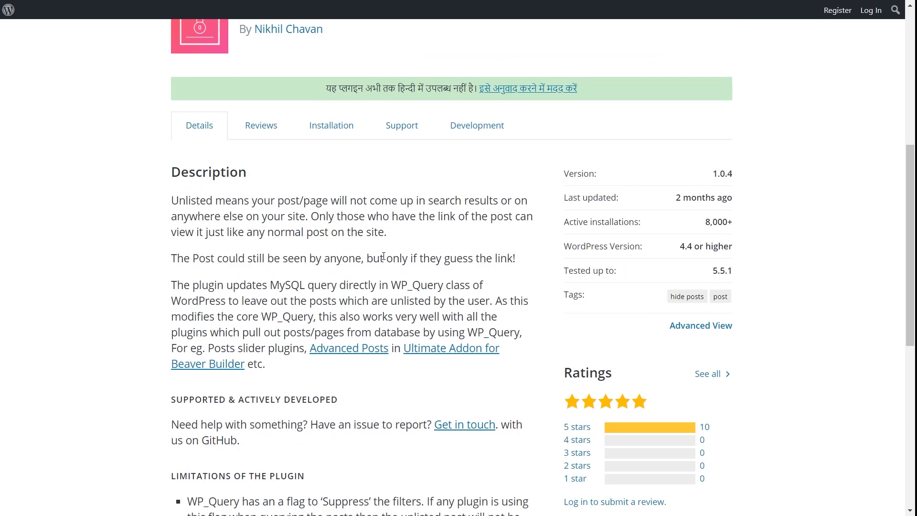
pyautogui.scroll(-3)
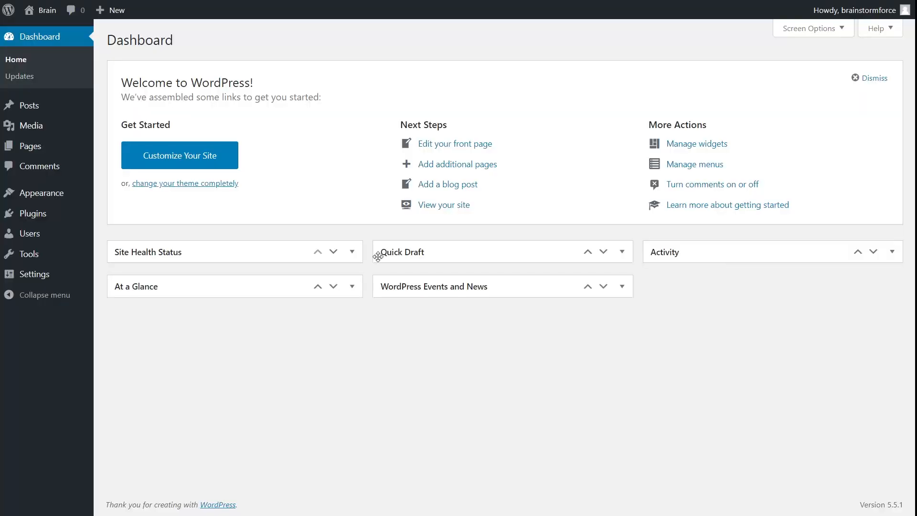
pyautogui.moveTo(367, 264)
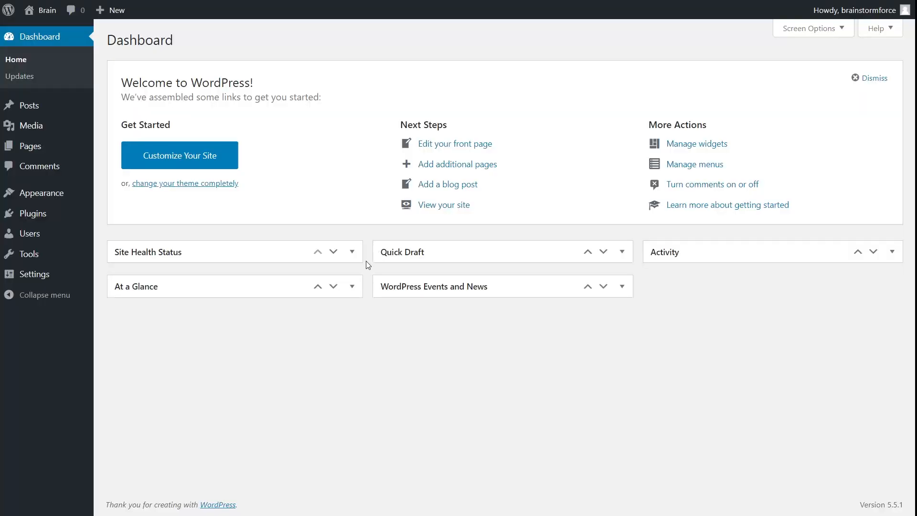
pyautogui.click(30, 213)
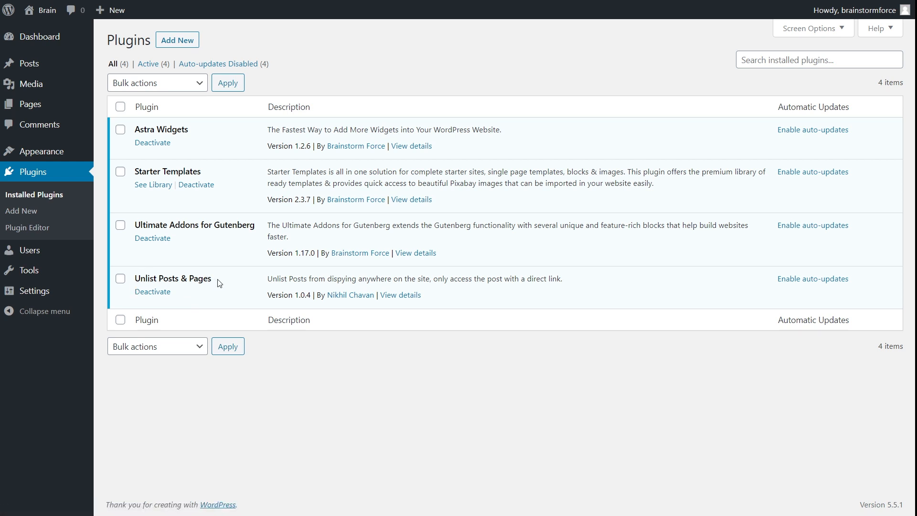
pyautogui.moveTo(346, 298)
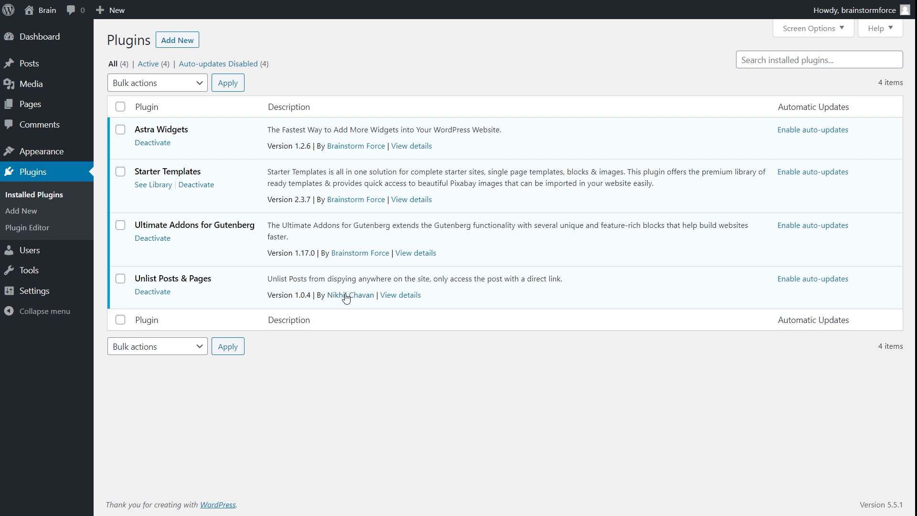
pyautogui.moveTo(366, 313)
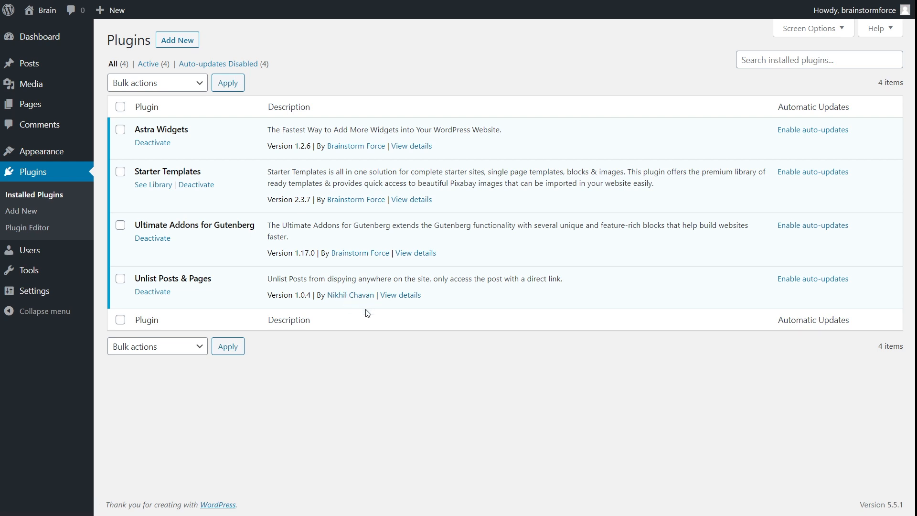
pyautogui.moveTo(342, 355)
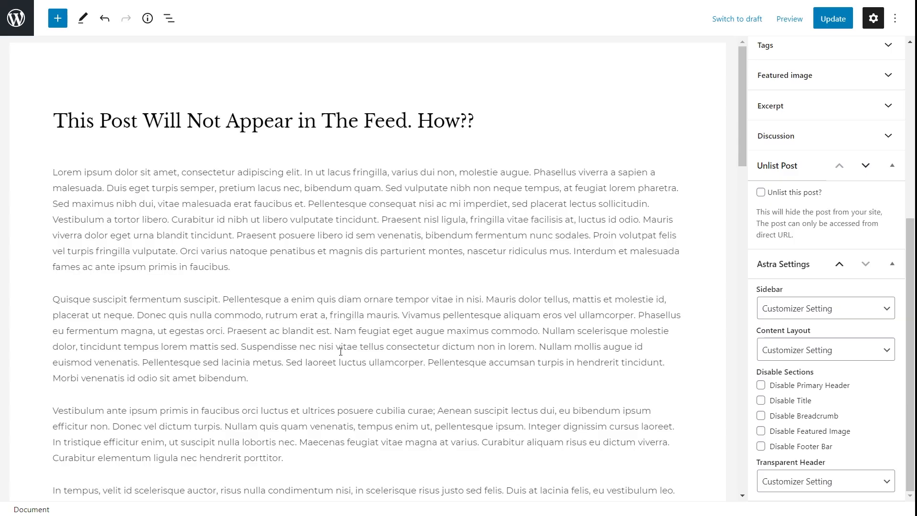
pyautogui.moveTo(324, 327)
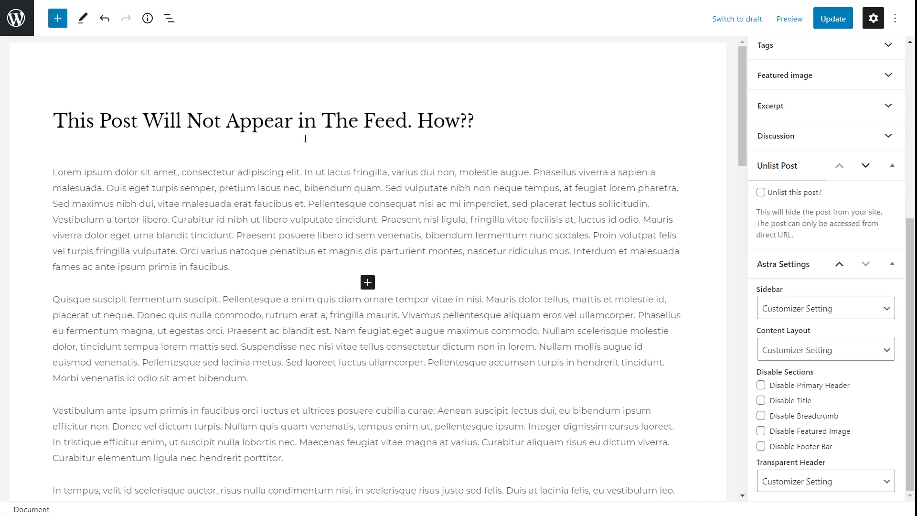
pyautogui.moveTo(311, 140)
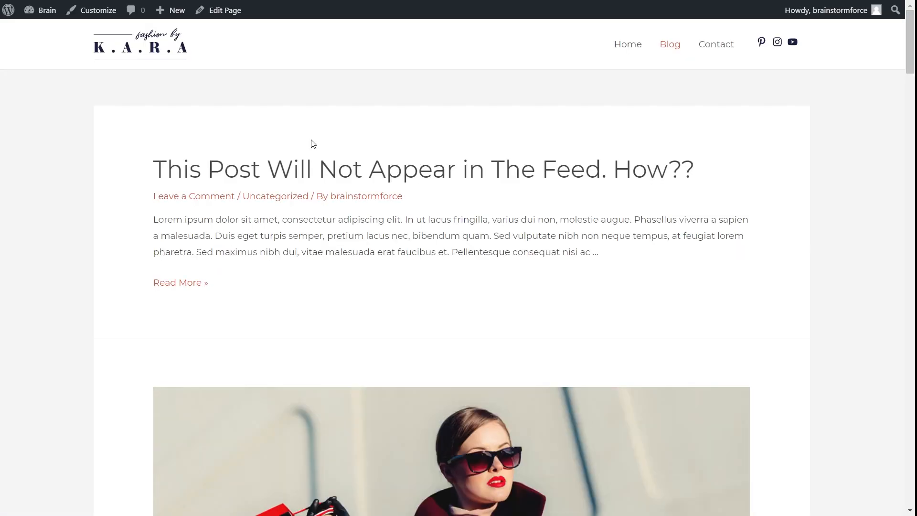
pyautogui.moveTo(306, 169)
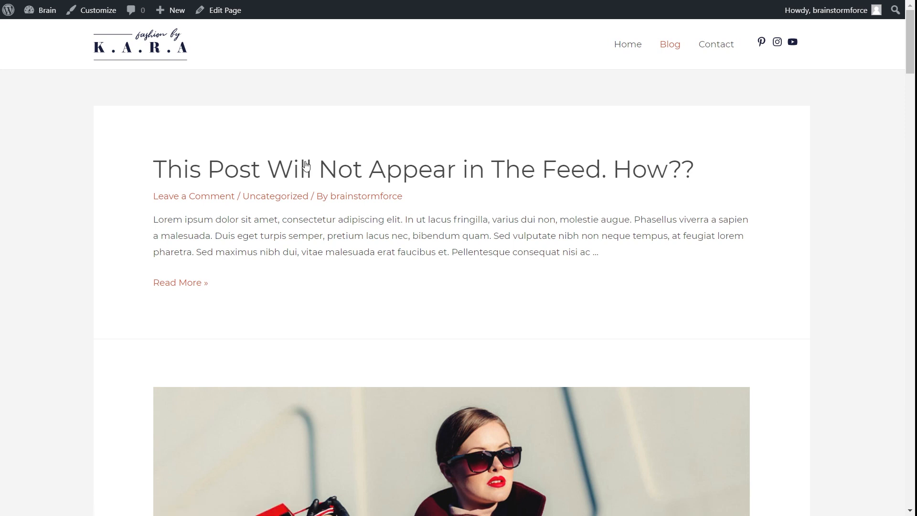
pyautogui.moveTo(377, 158)
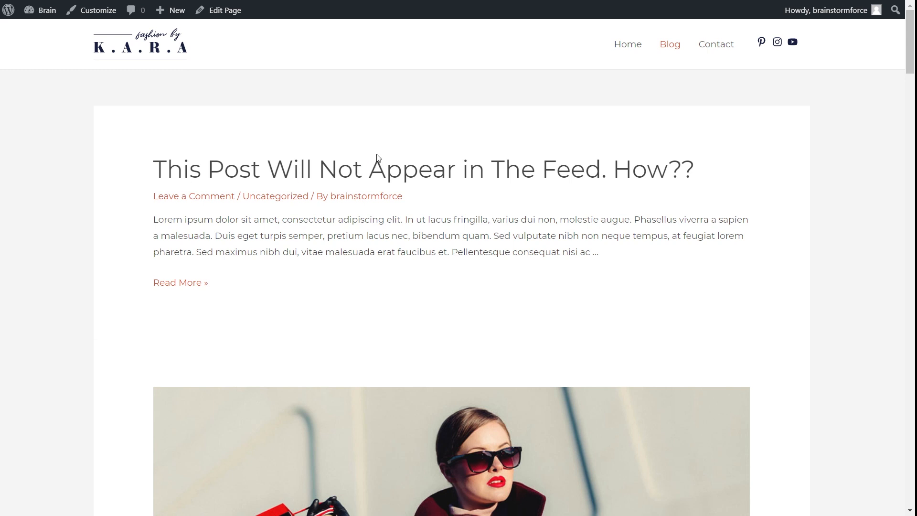
# - Tick 'Unlist this post?' in the Unlist Post panel and update the post
pyautogui.click(223, 9)
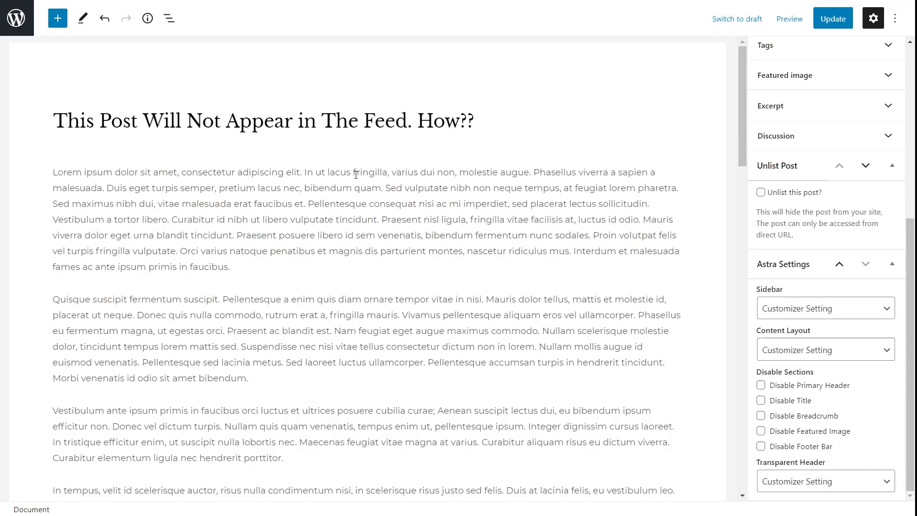
pyautogui.moveTo(491, 172)
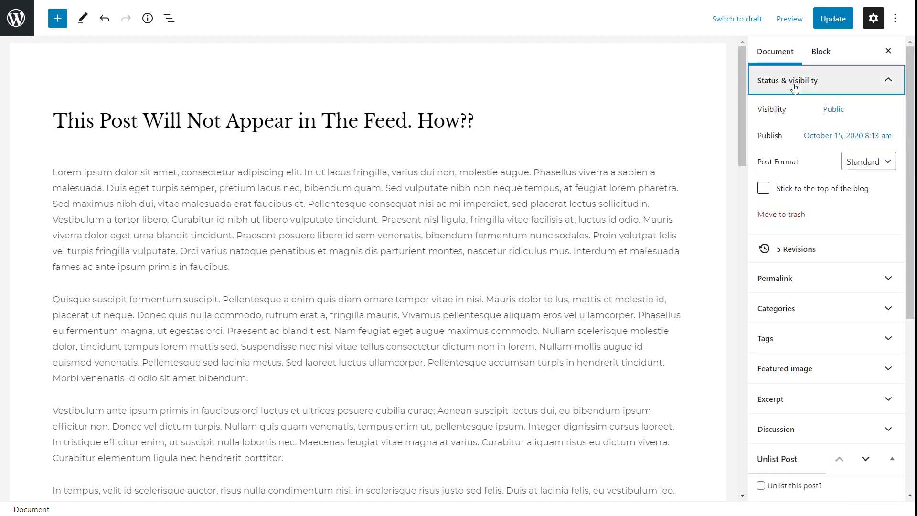
pyautogui.scroll(-3)
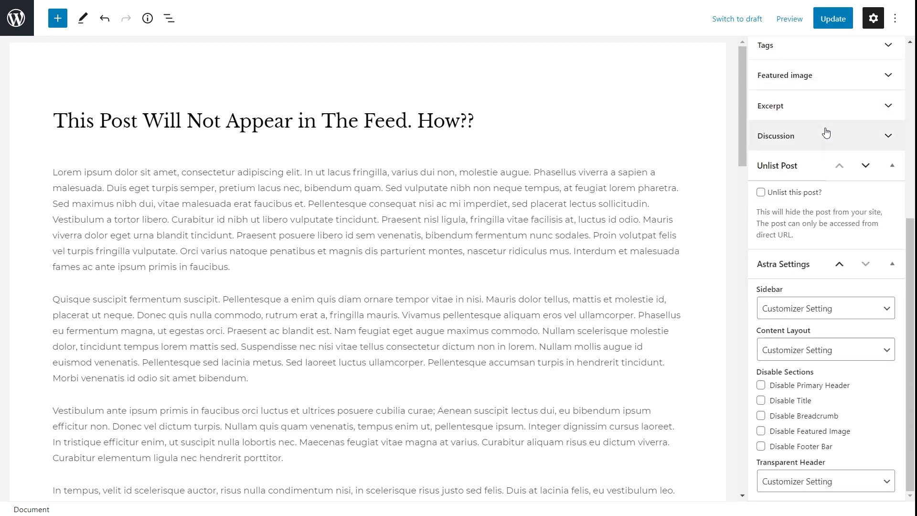
pyautogui.scroll(3)
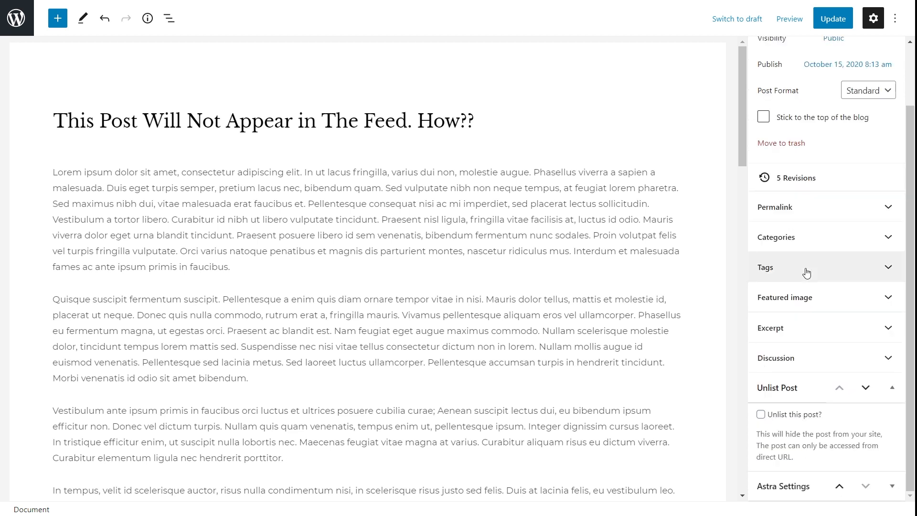
pyautogui.moveTo(772, 397)
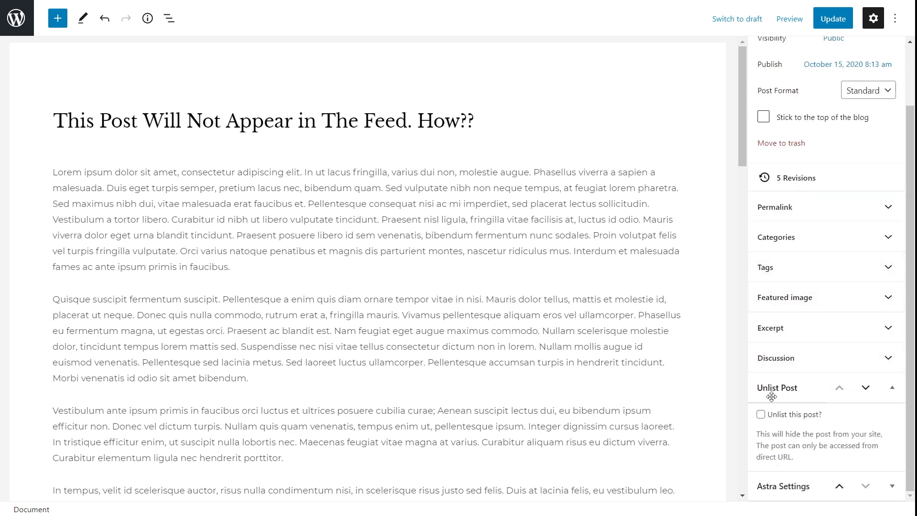
pyautogui.moveTo(791, 392)
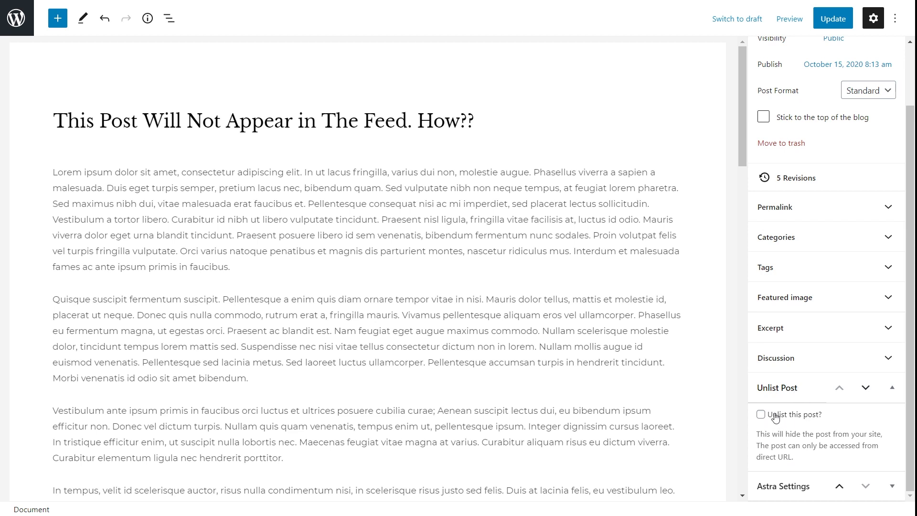
pyautogui.click(762, 415)
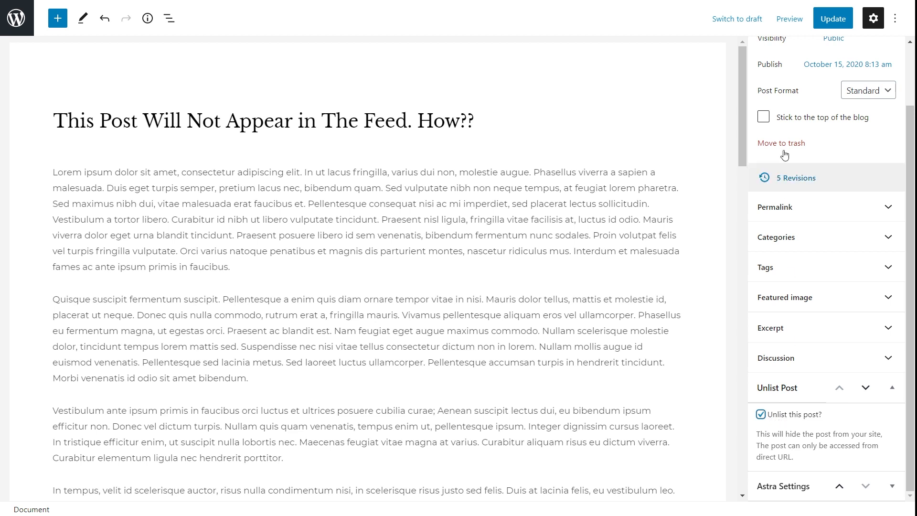
pyautogui.click(832, 18)
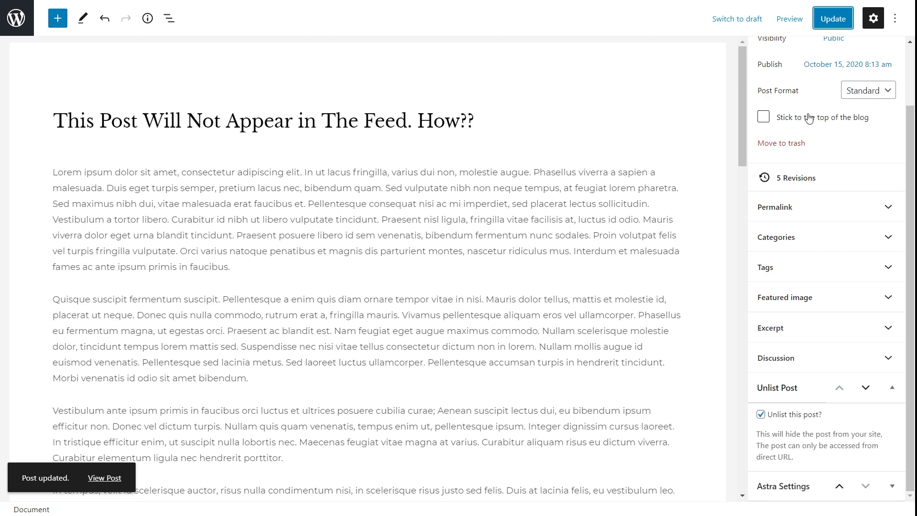
# - Check the Blog page feed, where Street Shopping Tips now leads instead of the unlisted post
pyautogui.click(104, 477)
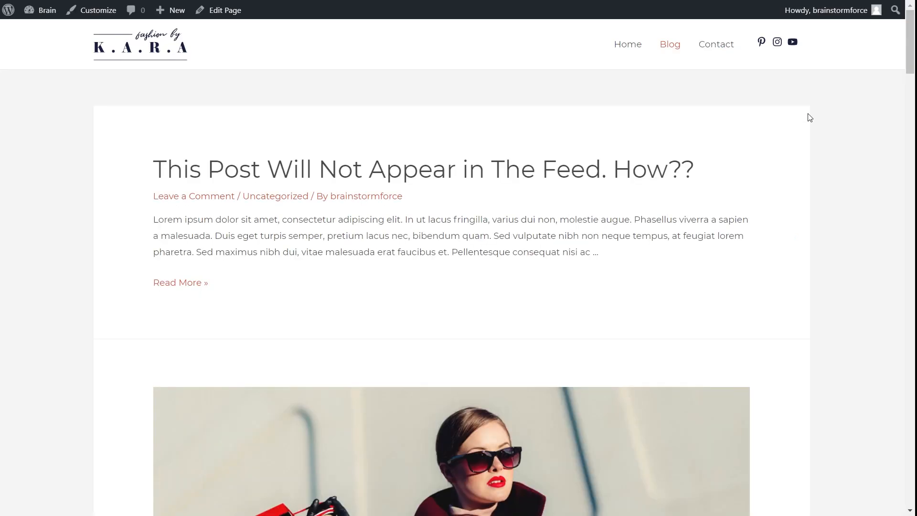
pyautogui.scroll(-3)
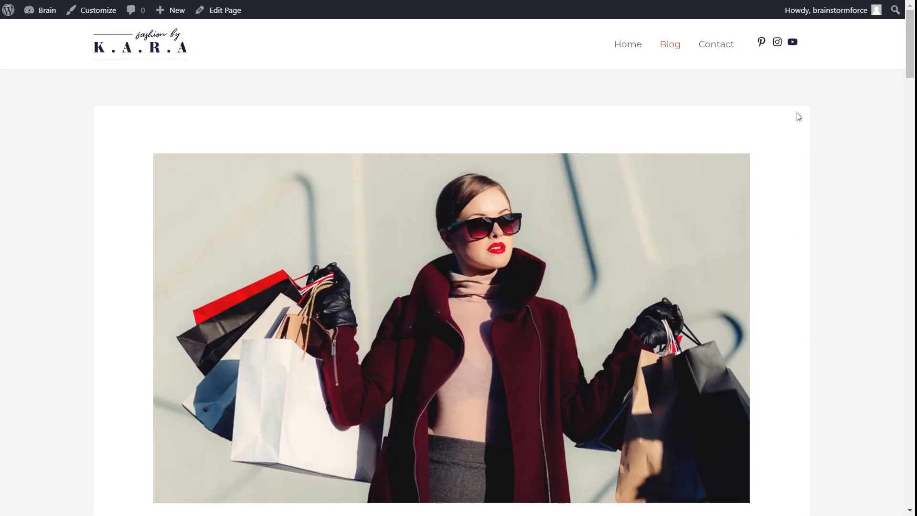
pyautogui.scroll(-3)
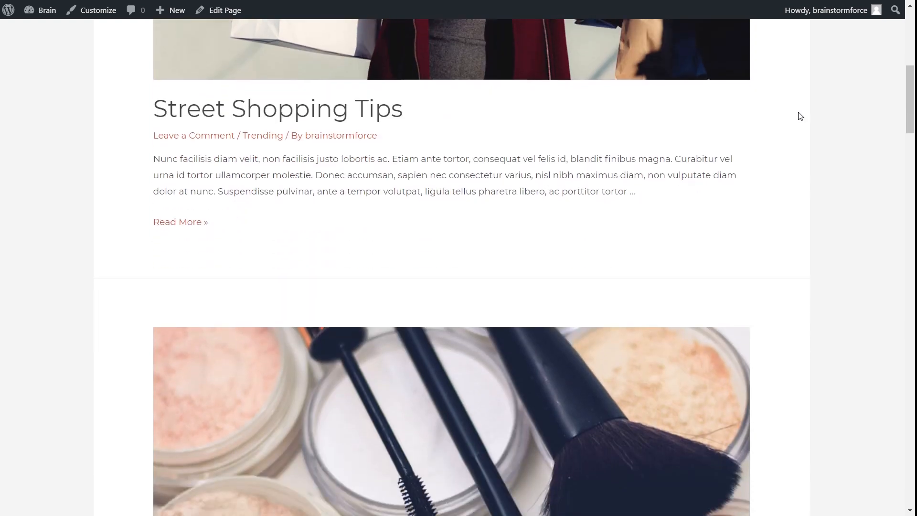
pyautogui.scroll(3)
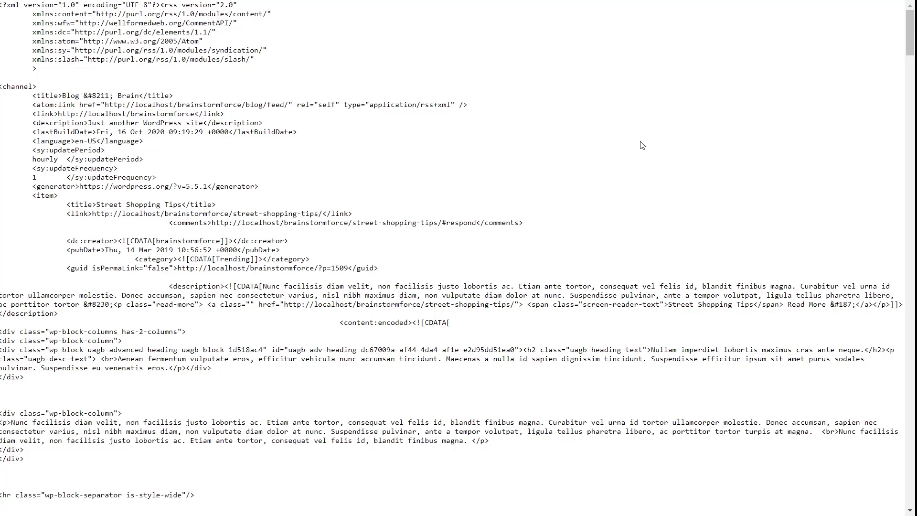
pyautogui.moveTo(101, 211)
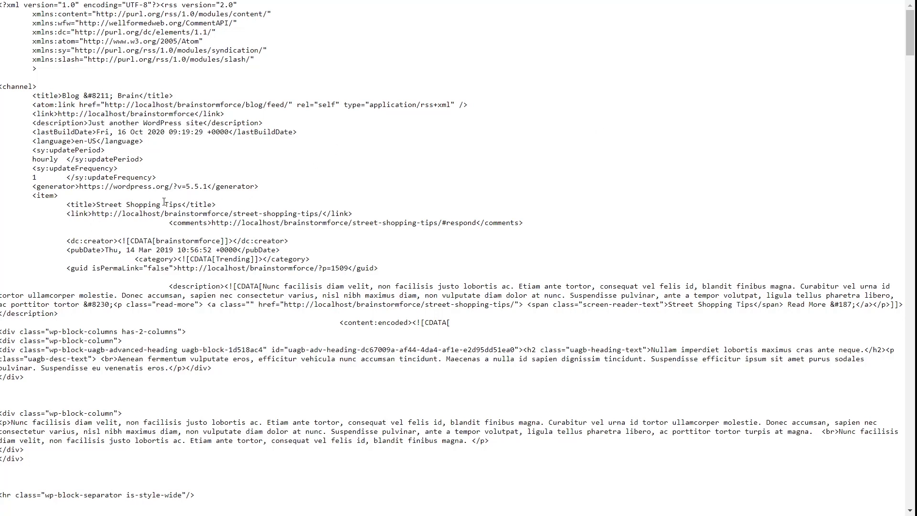
pyautogui.moveTo(335, 182)
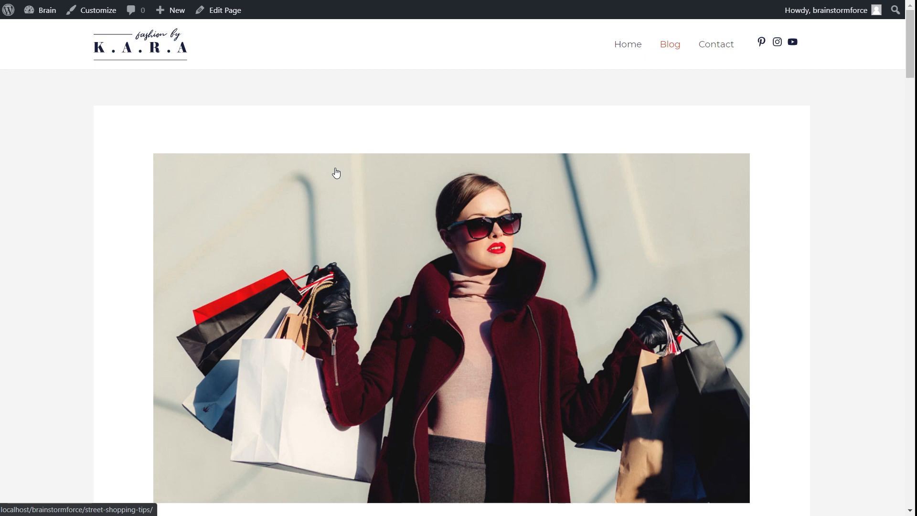
# - View the unlisted post on the live site through its Permalink panel's View Post link
pyautogui.click(225, 10)
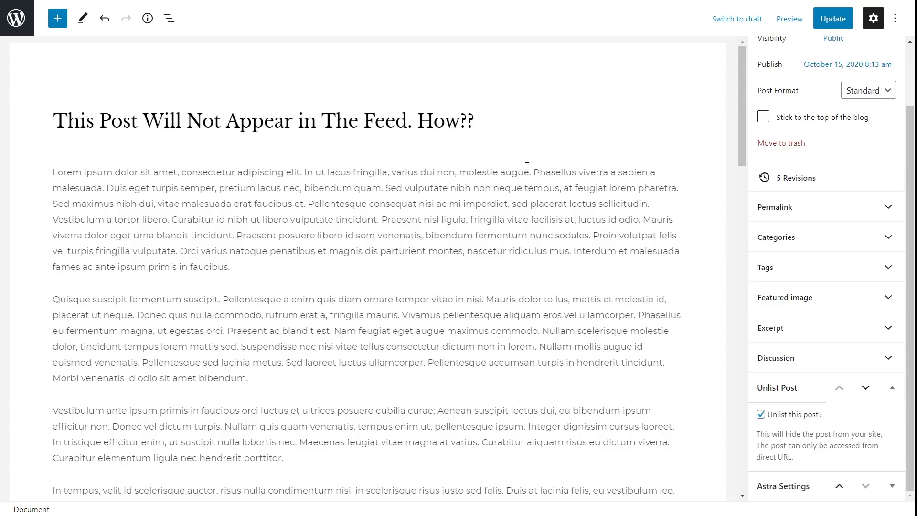
pyautogui.moveTo(892, 213)
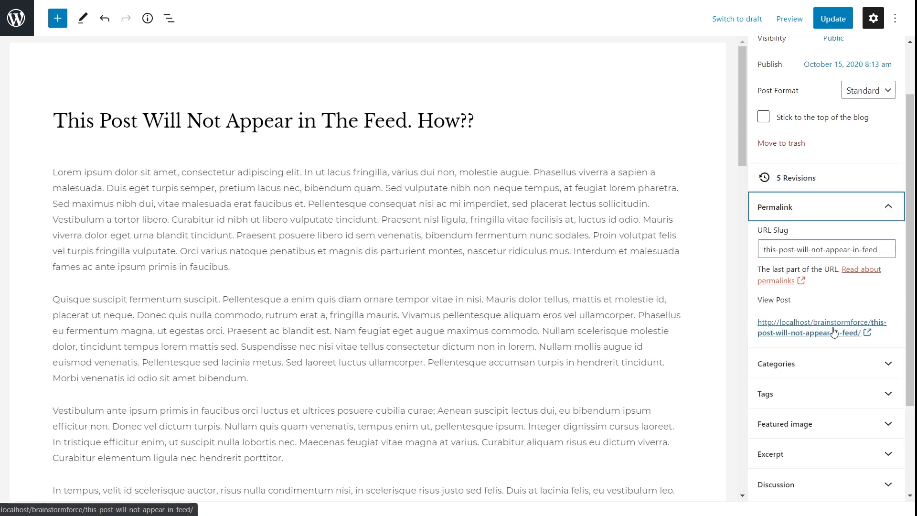
pyautogui.click(823, 322)
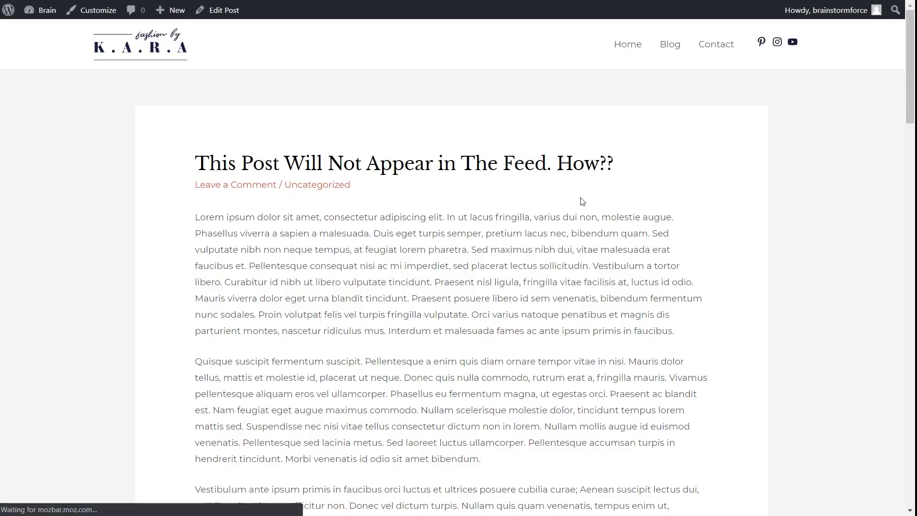
# - Scroll through the unlisted post's article to confirm its full content is reachable by URL
pyautogui.scroll(-3)
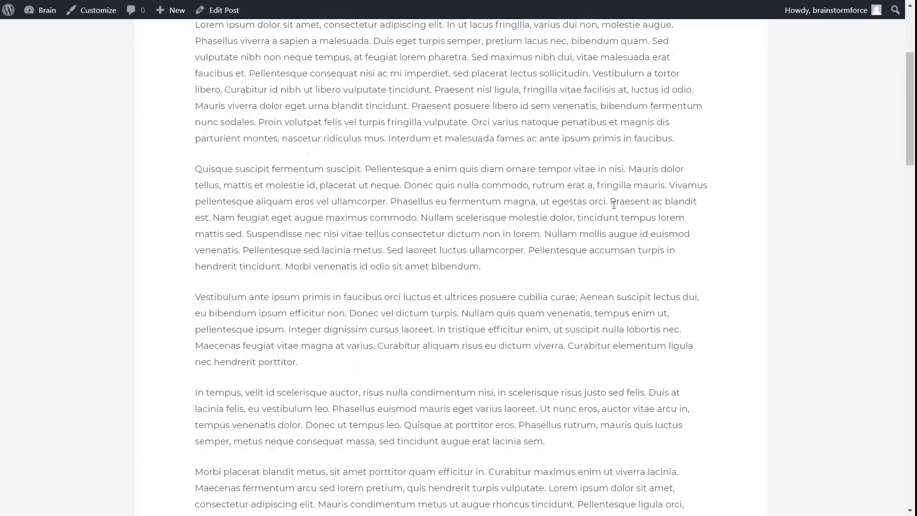
pyautogui.scroll(3)
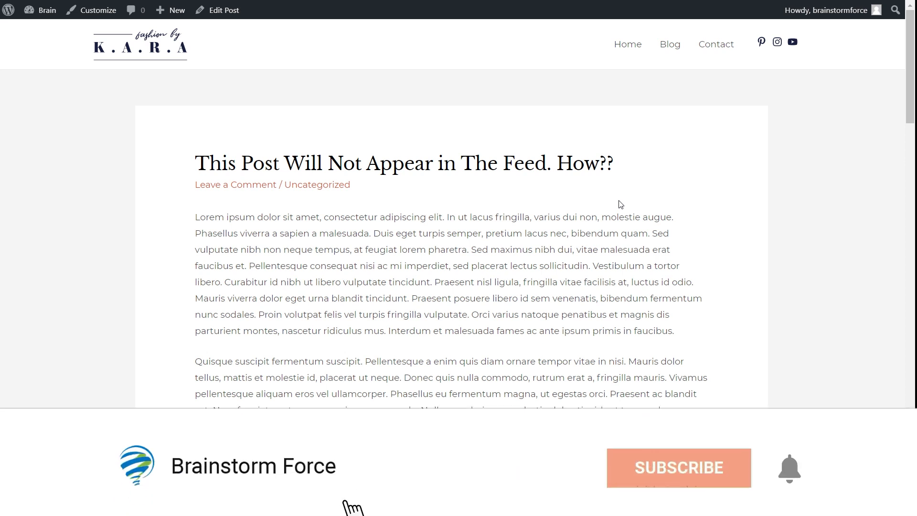
pyautogui.click(678, 467)
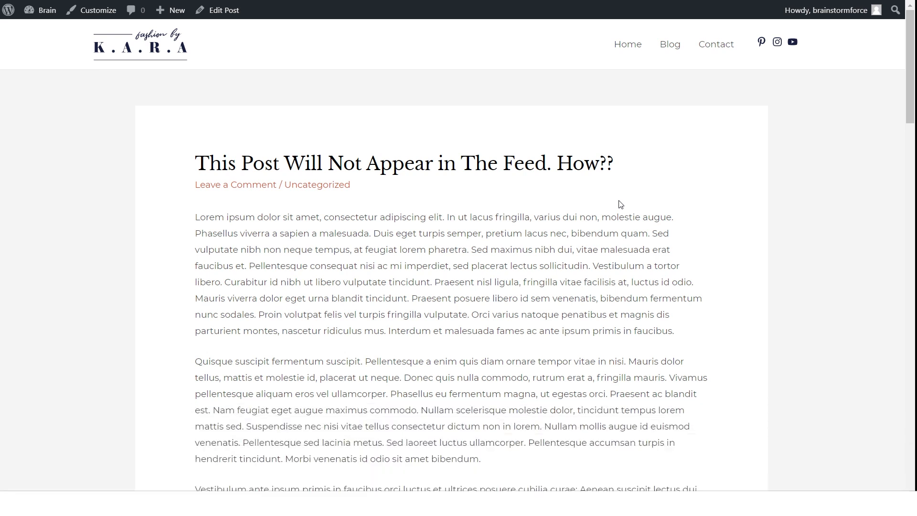
pyautogui.scroll(-3)
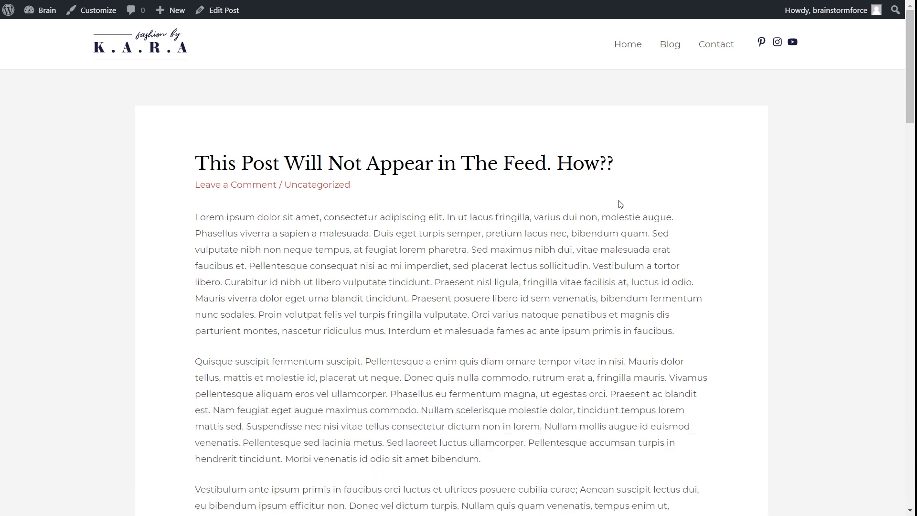